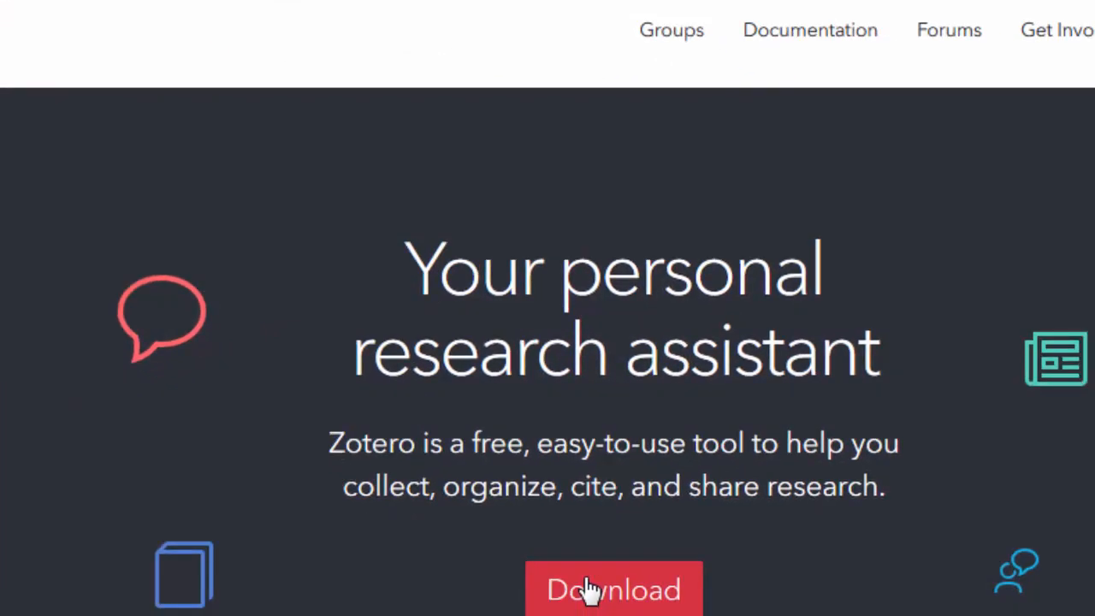
Step: Go to the Zotero downloads page and scroll down to the Plugins section
click(613, 589)
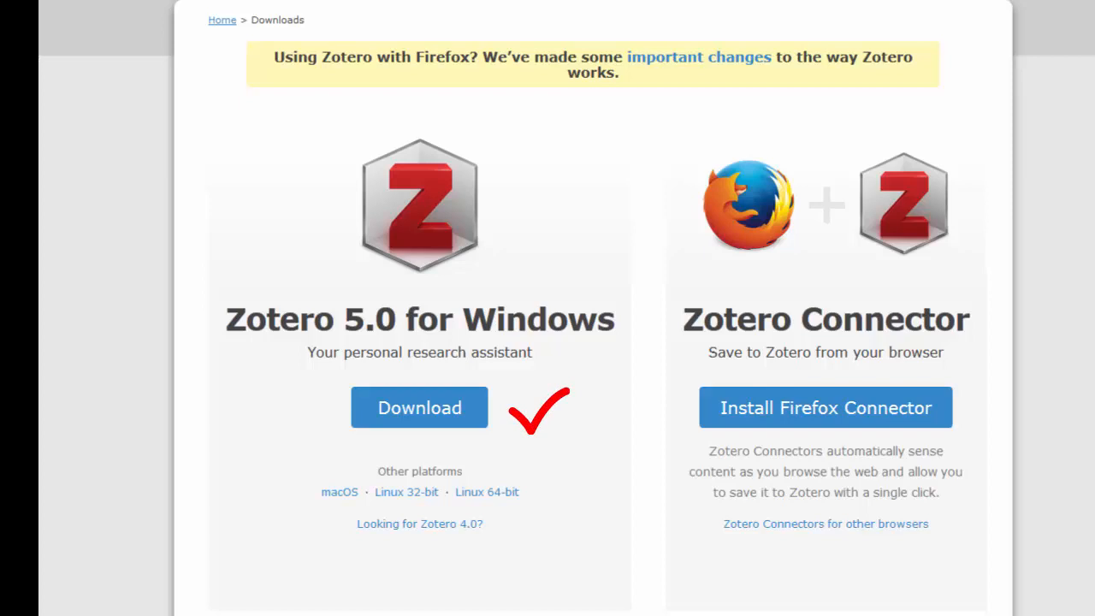
mouse_move(534, 450)
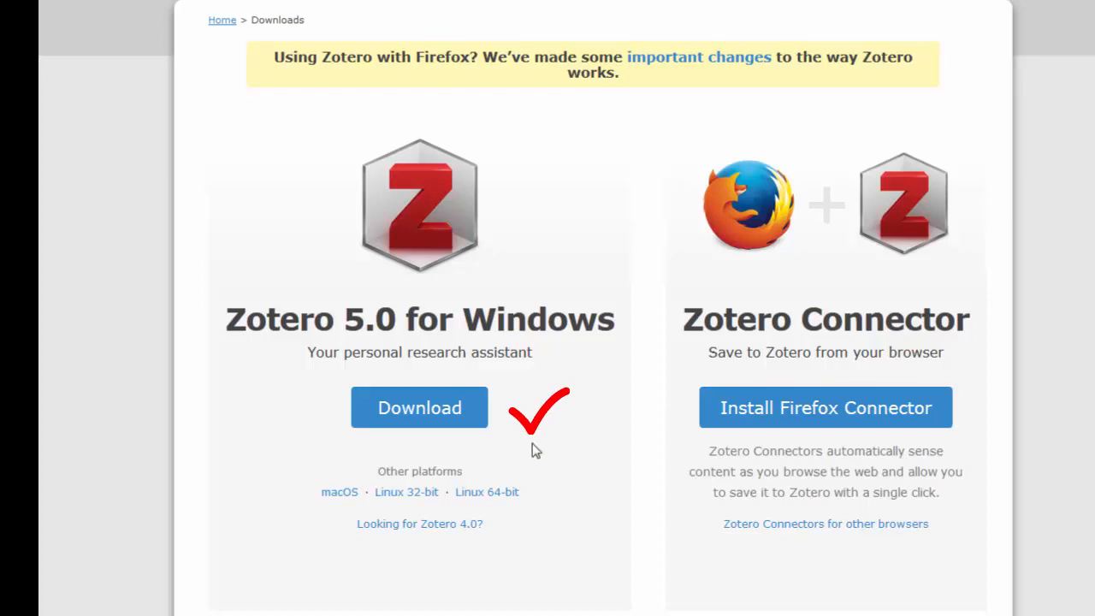
scroll(down, 3)
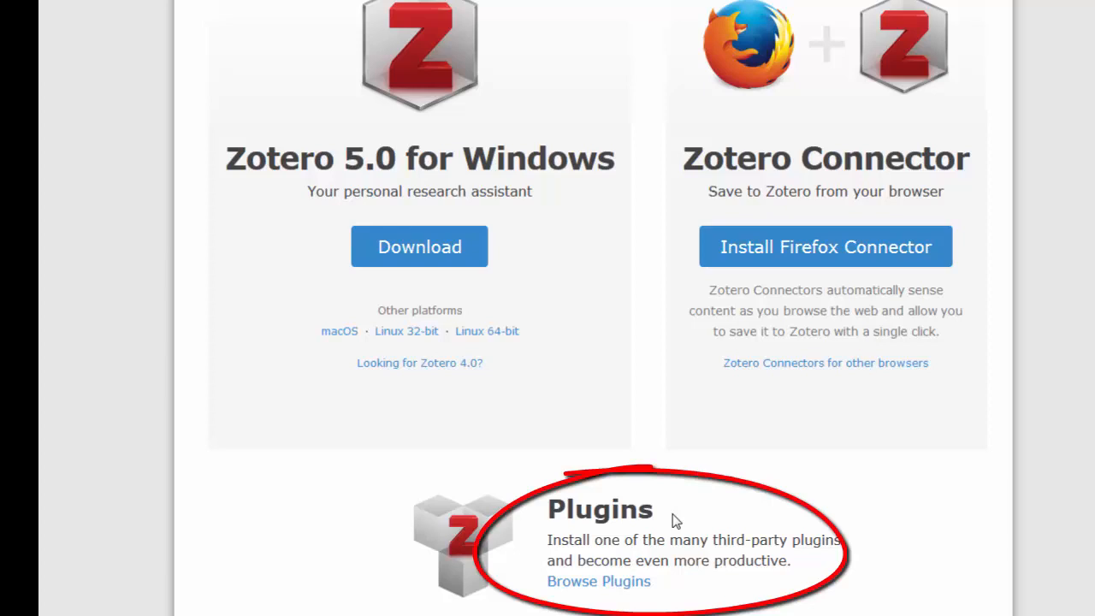
Step: Scroll back to the top and open the Register link for a new account
scroll(up, 3)
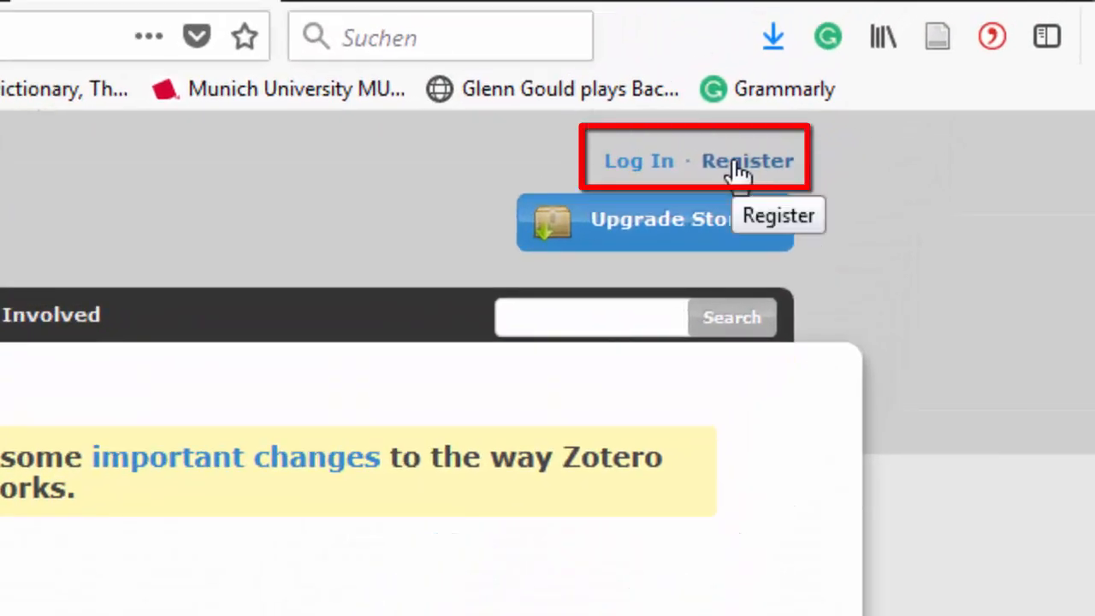
click(747, 161)
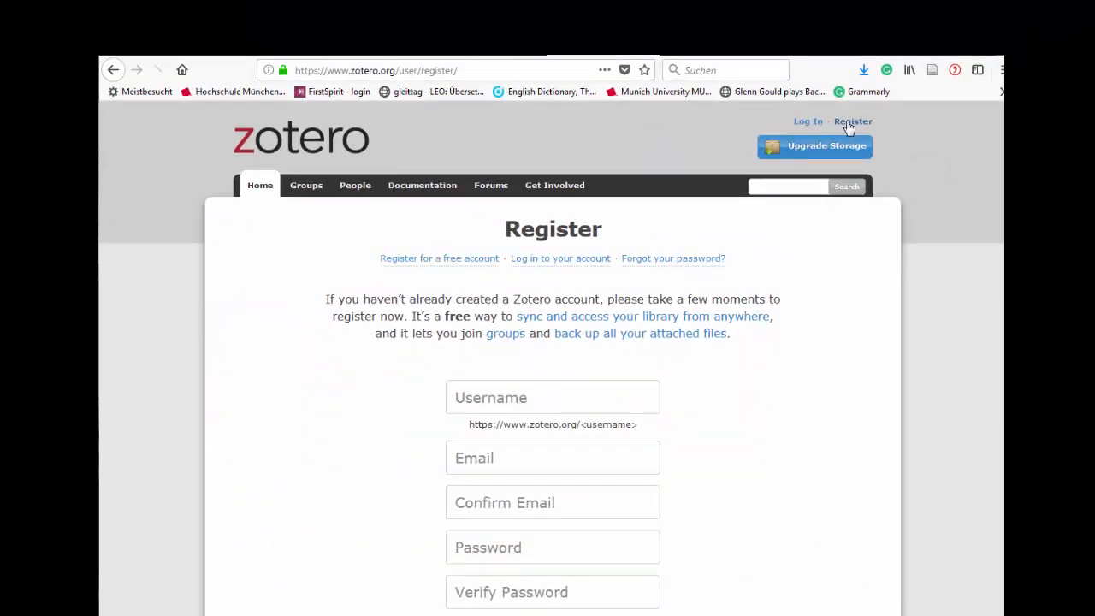
mouse_move(784, 161)
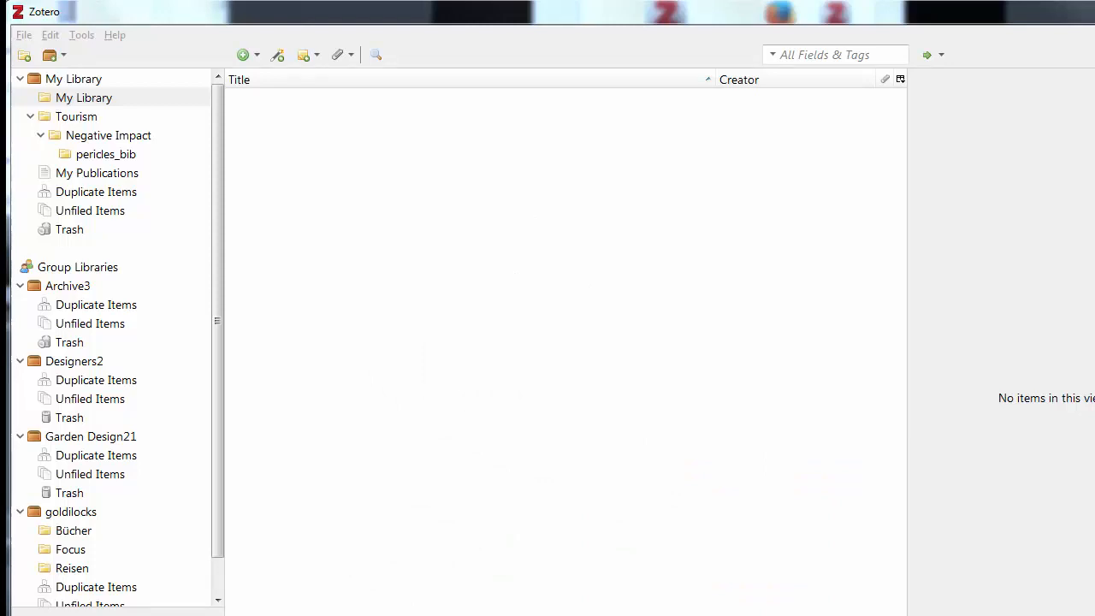
Step: Open Edit > Preferences and uncheck automatic renaming of attachment files from parent metadata
click(50, 35)
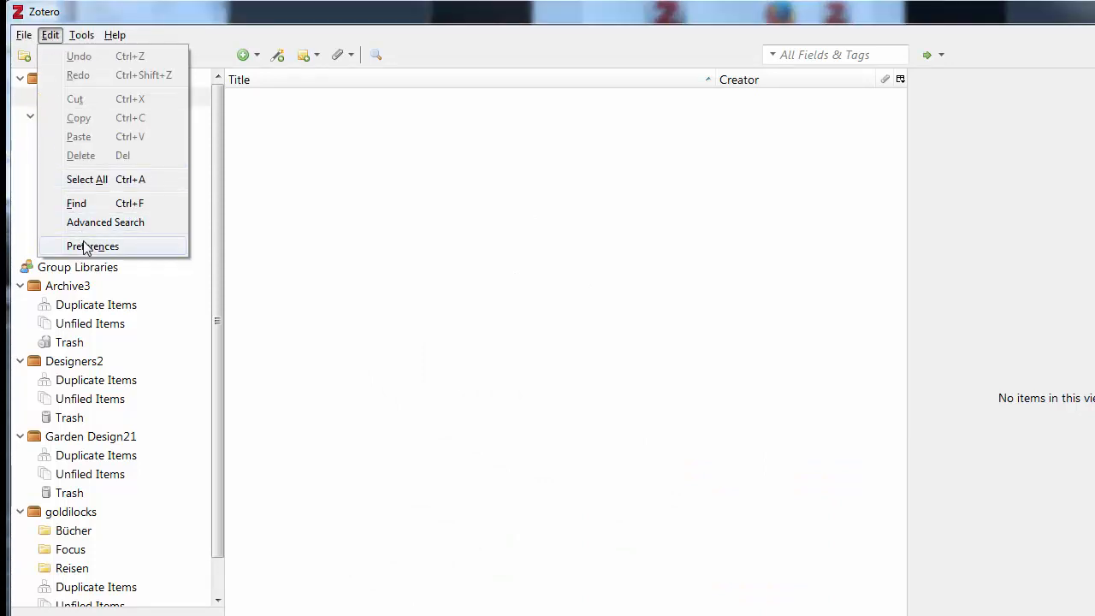
click(94, 247)
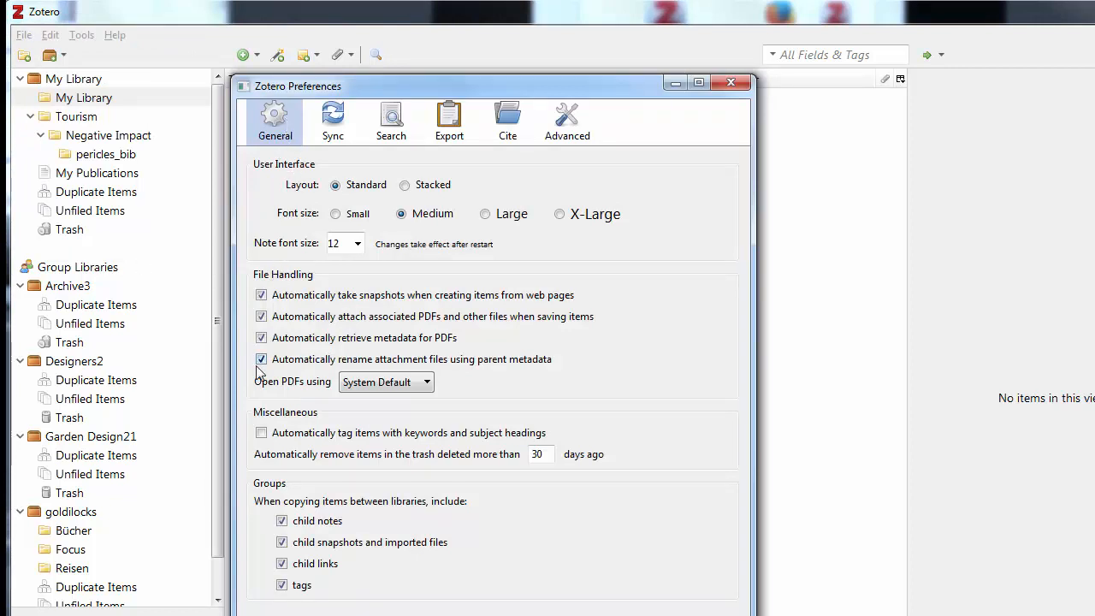
click(261, 358)
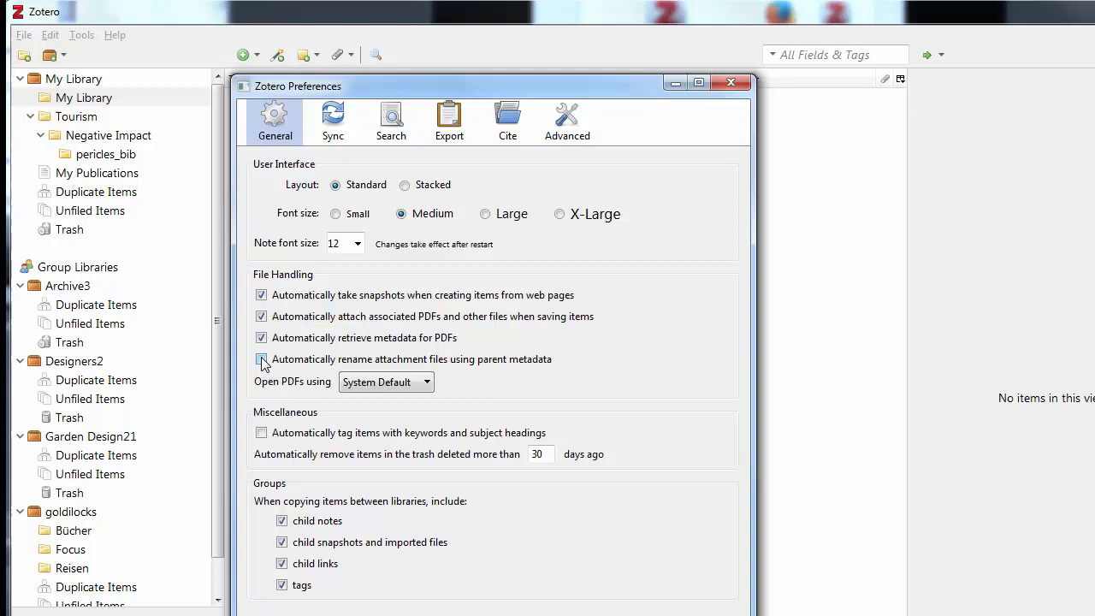
click(261, 358)
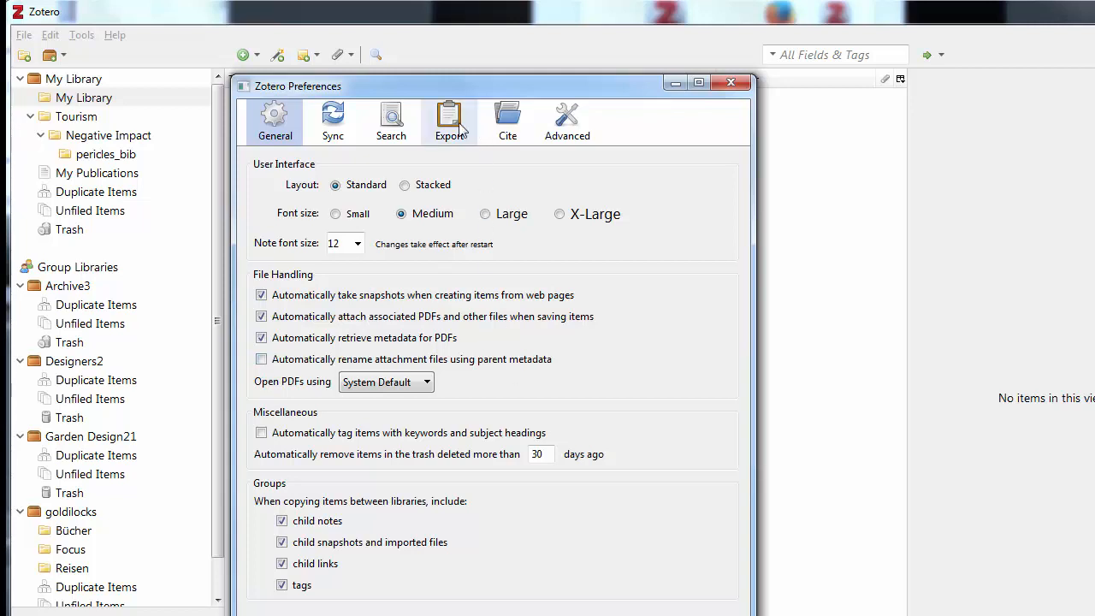
Step: View the Export quick copy options, then browse the Cite pane's Styles list
click(449, 120)
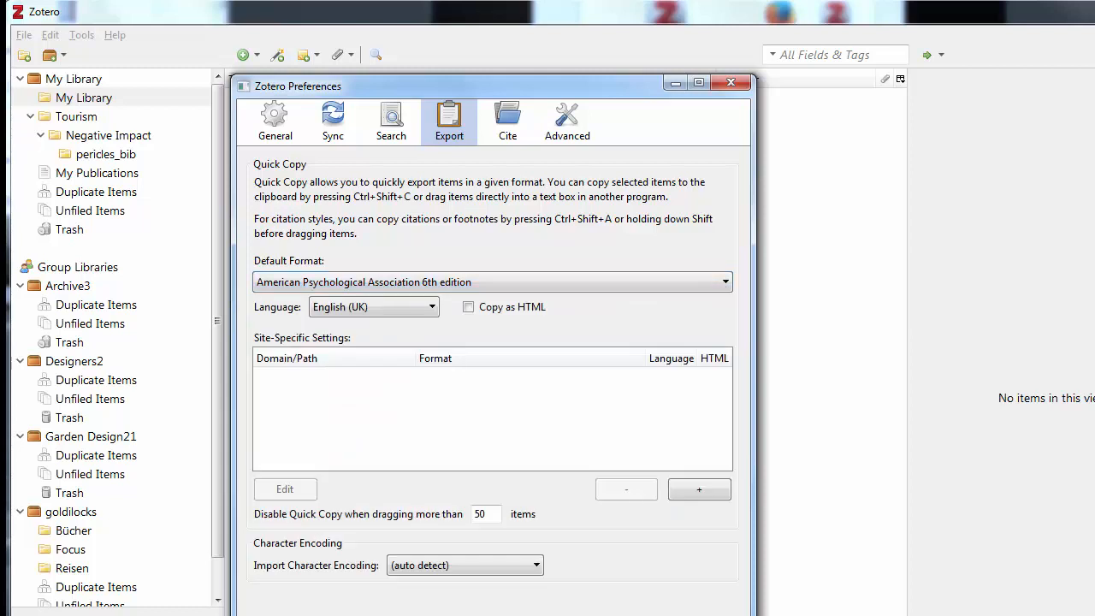
mouse_move(508, 120)
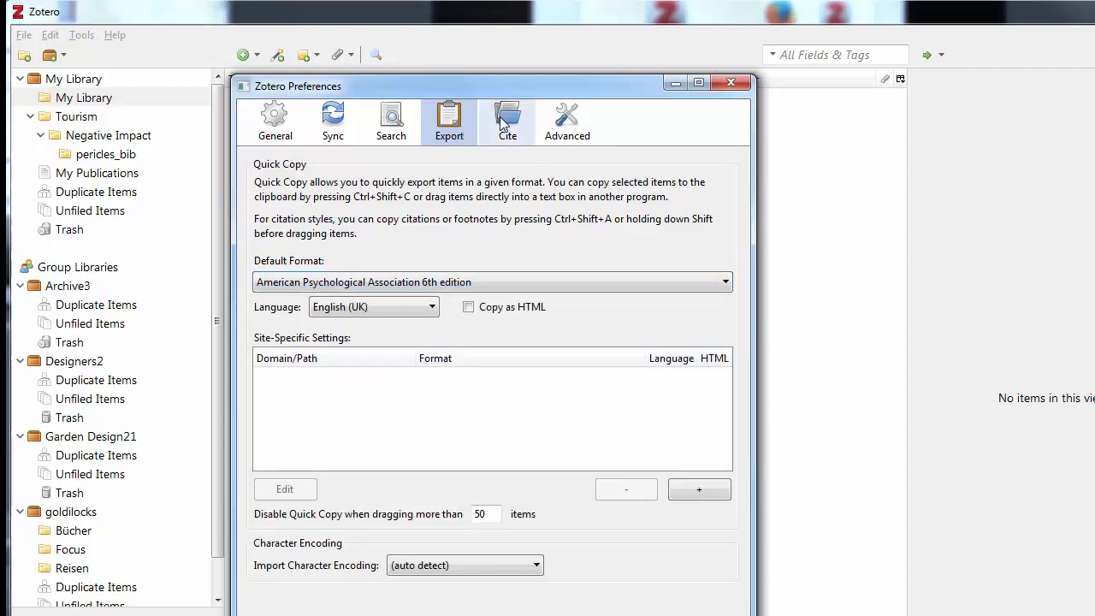
click(508, 120)
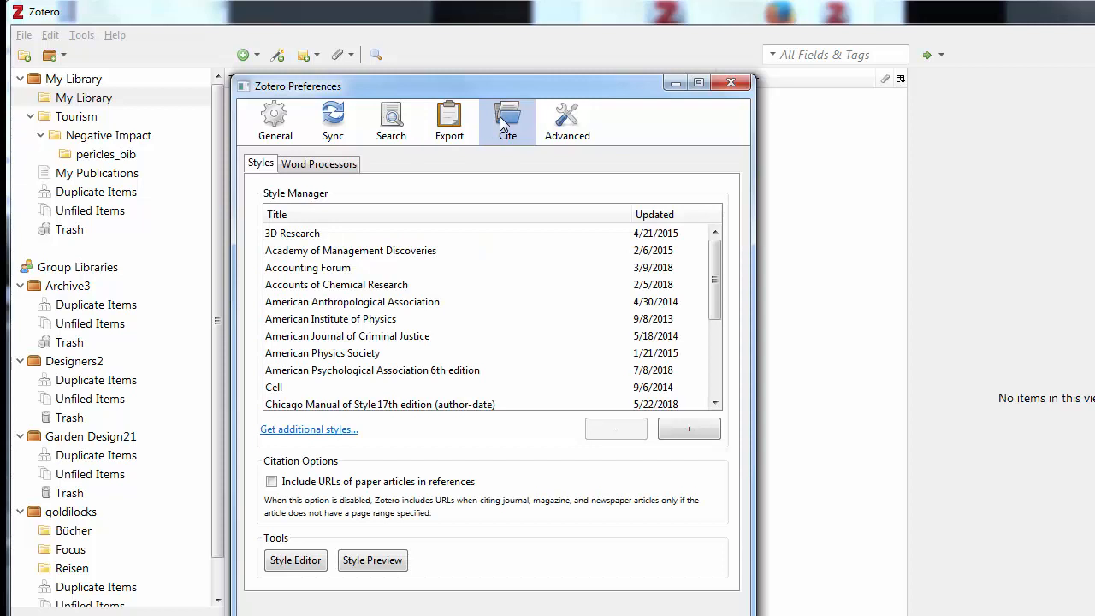
scroll(down, 3)
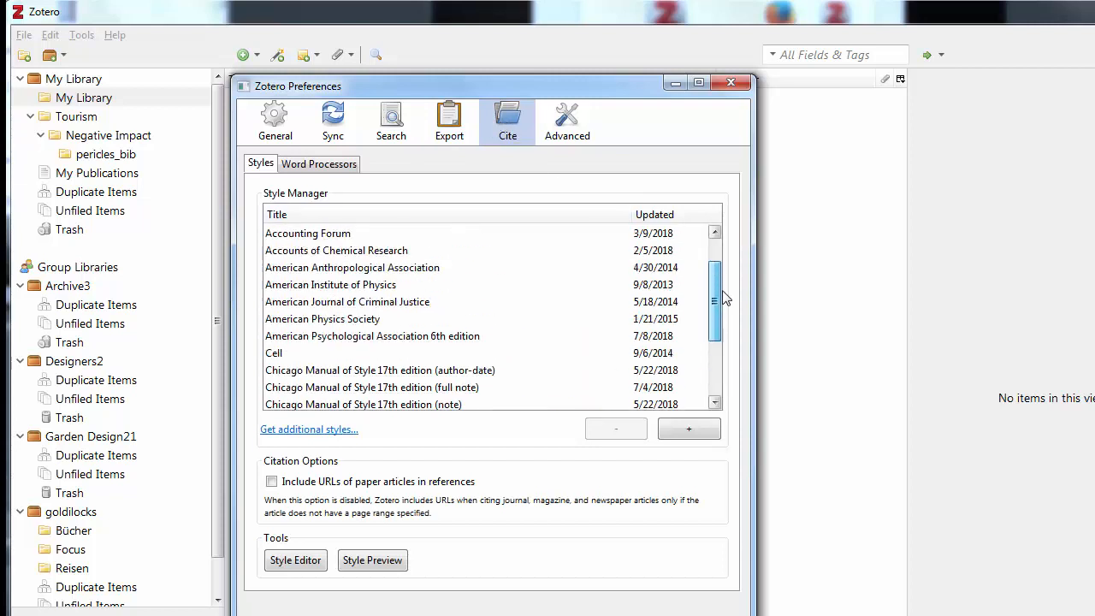
scroll(up, 3)
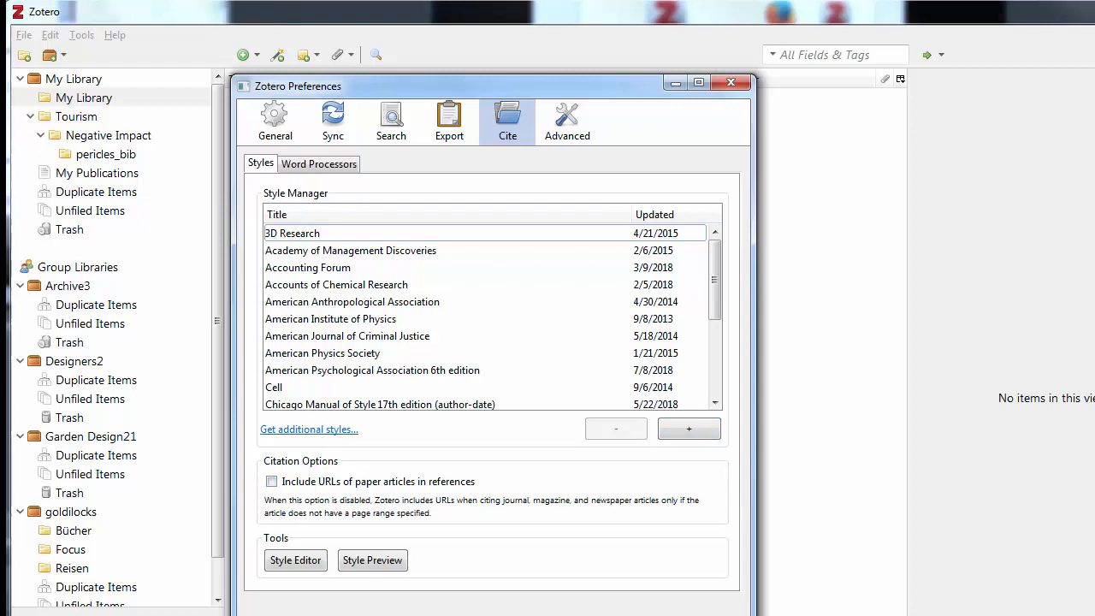
Step: Review the Data Directory Location under Advanced > Files and Folders, then close Preferences
click(568, 120)
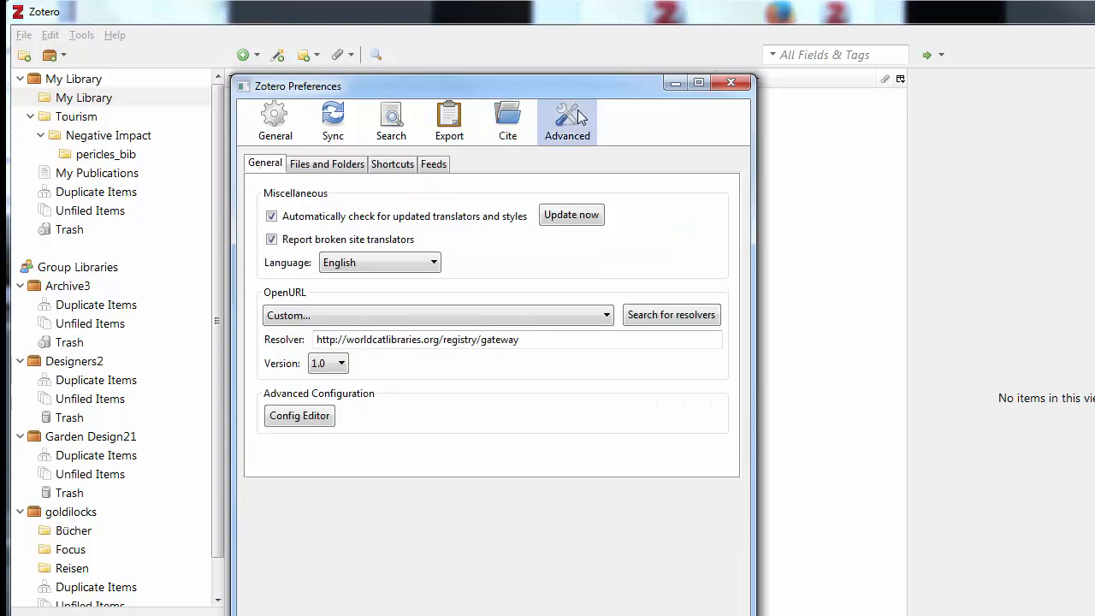
click(327, 163)
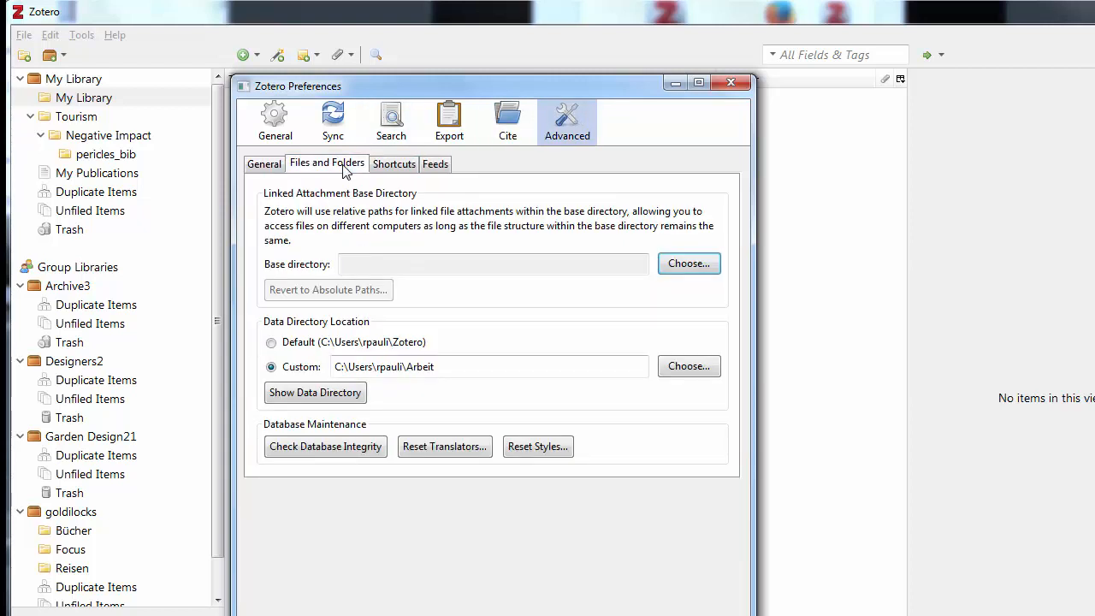
click(487, 366)
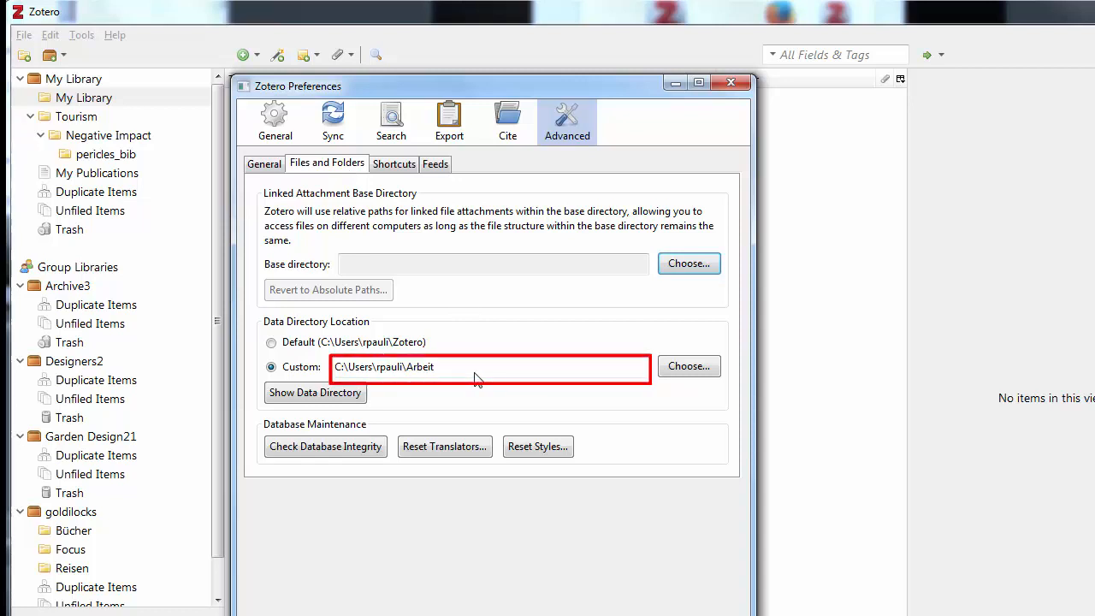
click(730, 82)
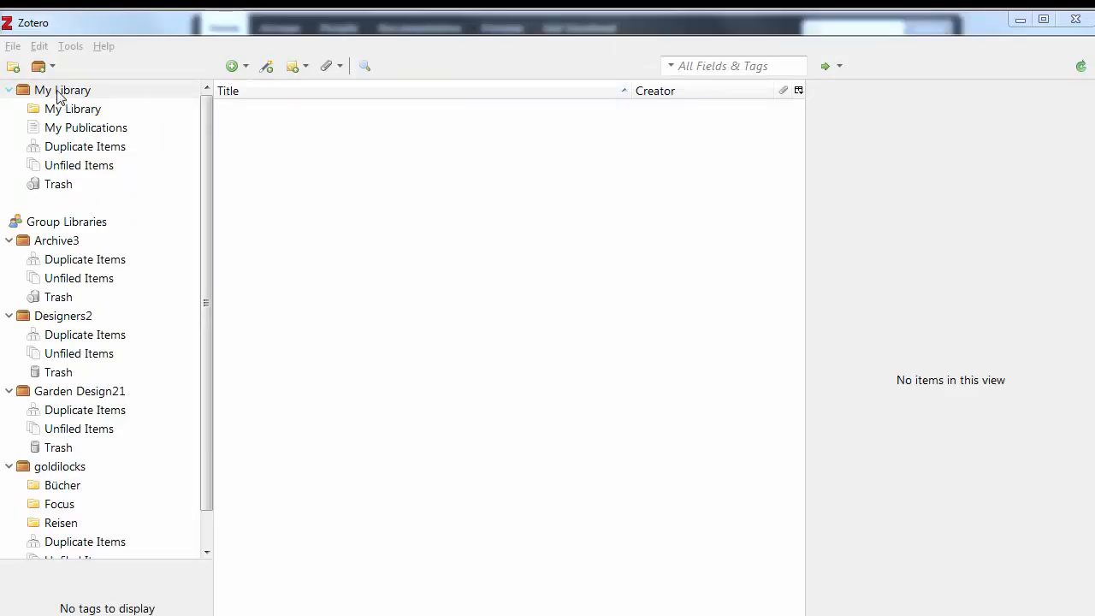
Step: With My Library selected, add a new collection named 'Tourism'
click(62, 90)
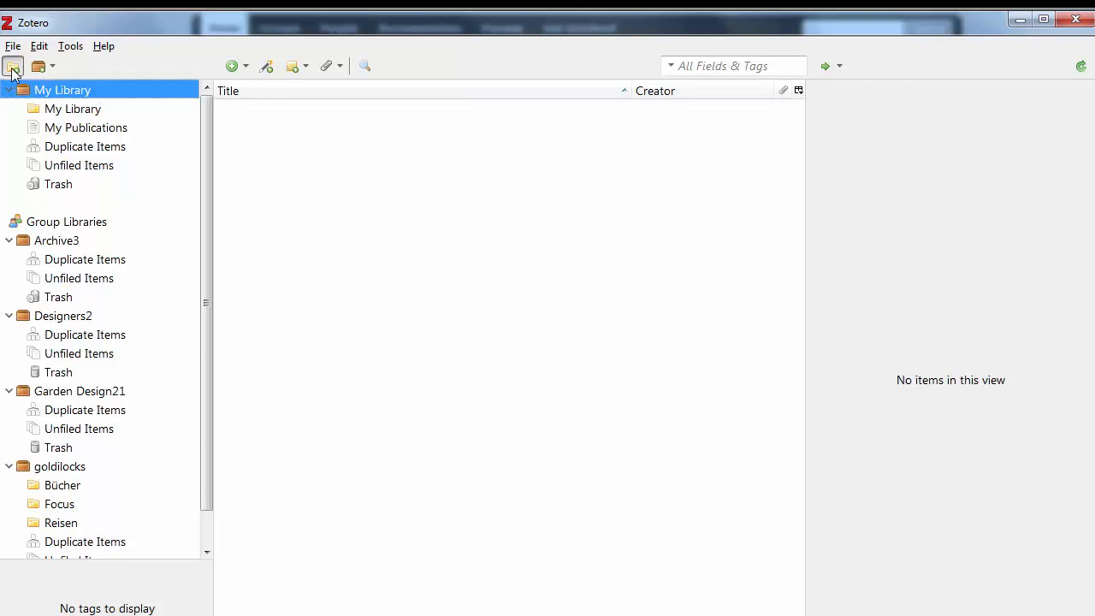
click(37, 65)
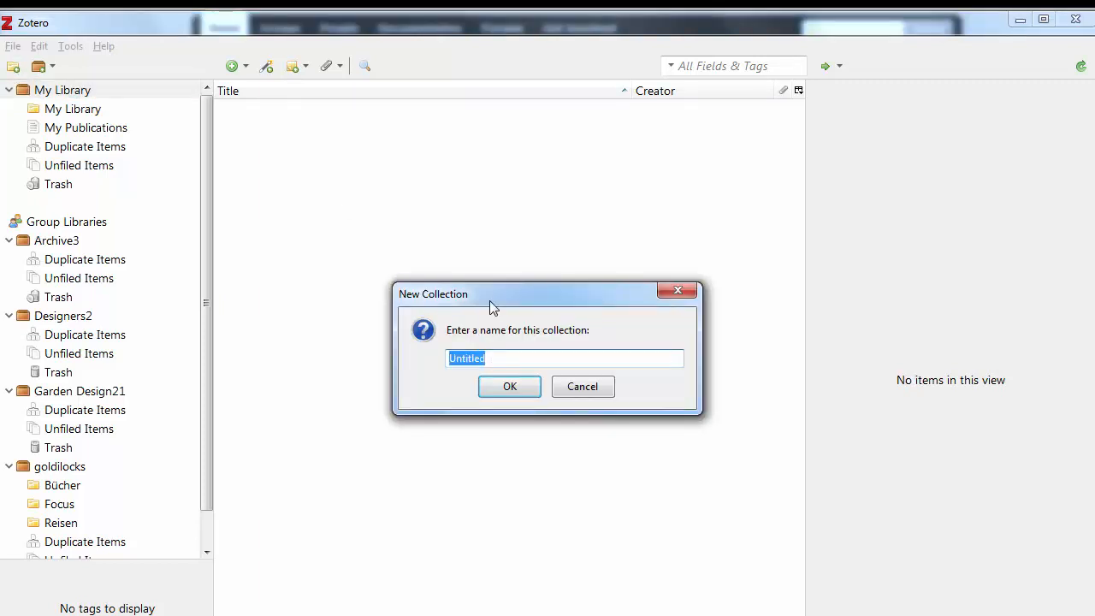
text(T)
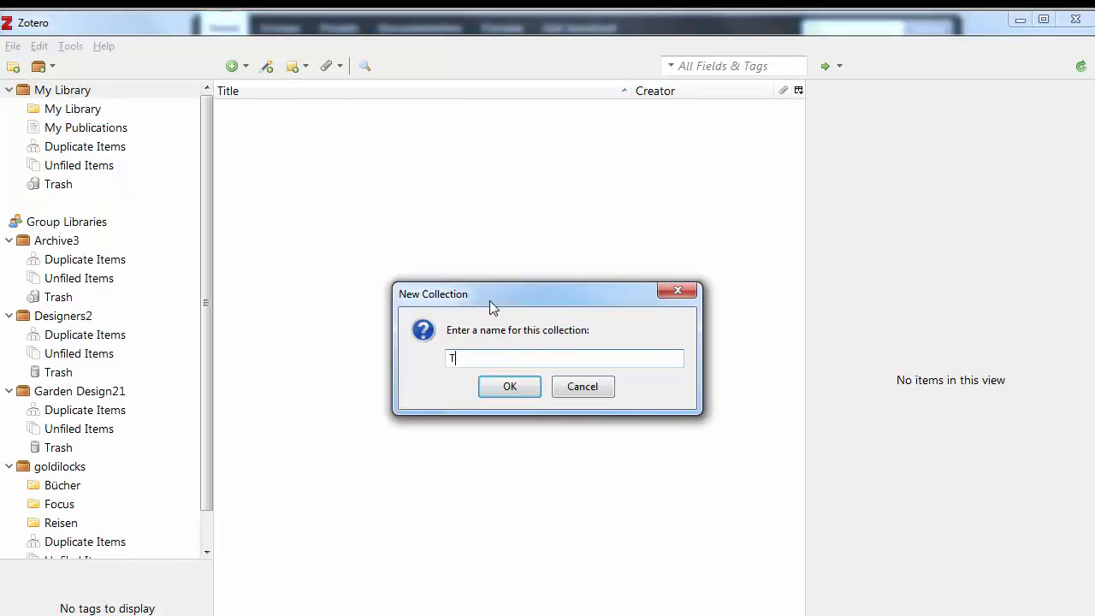
text(ourism)
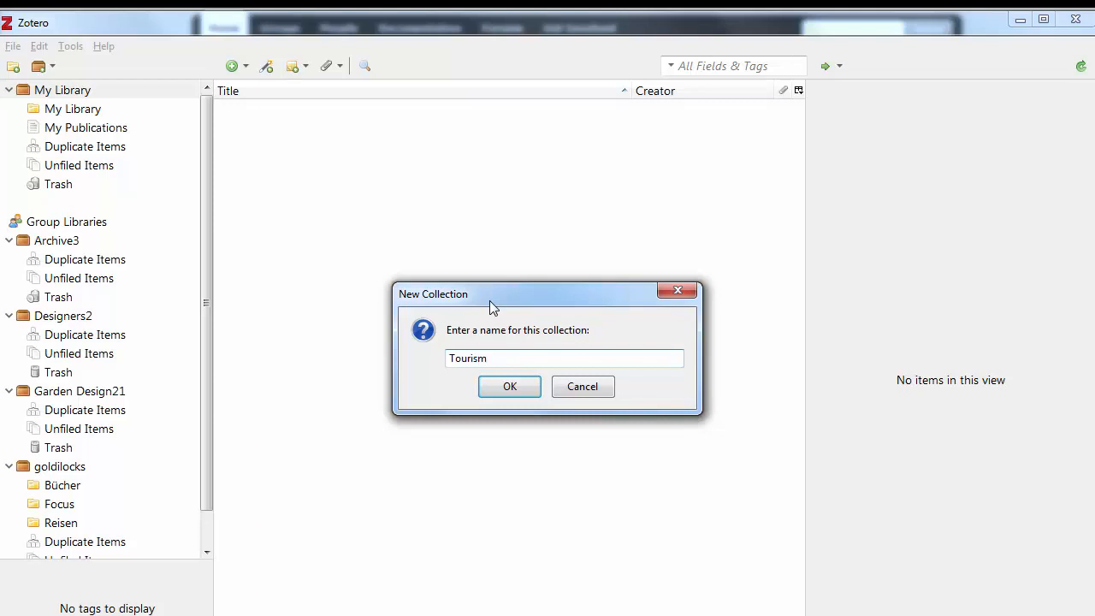
click(509, 385)
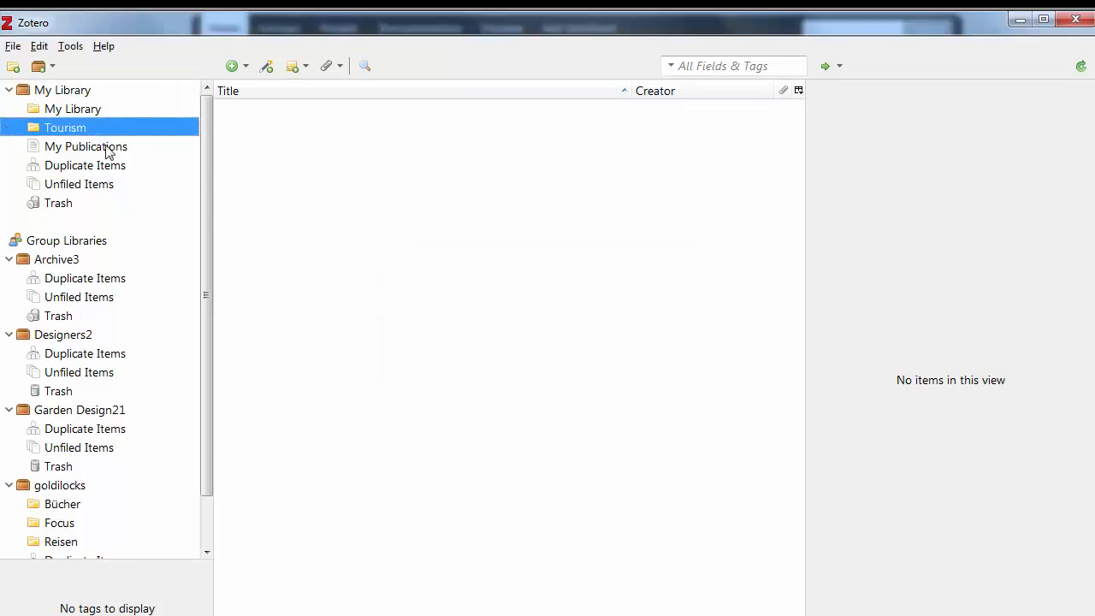